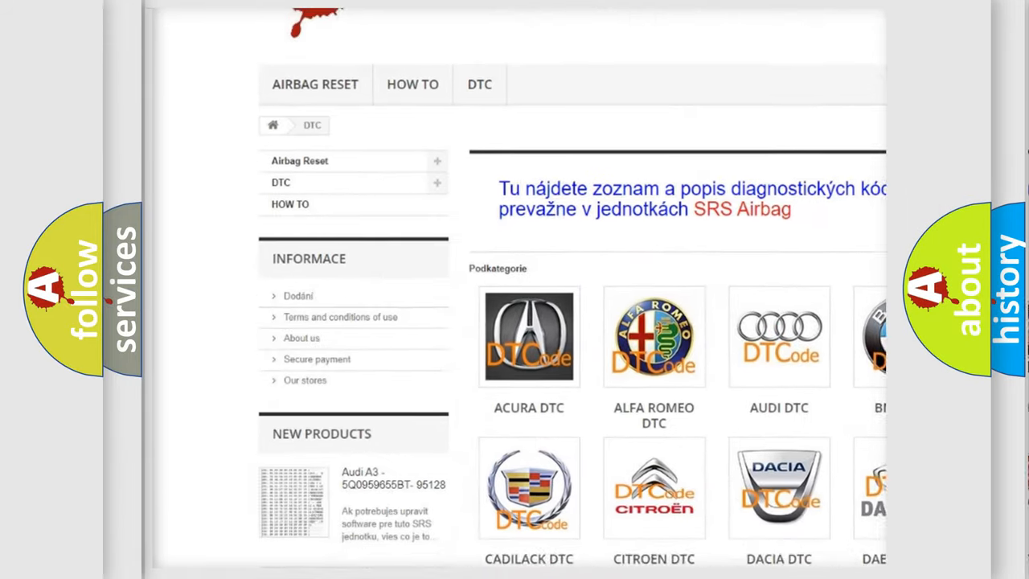
{"action": "scroll", "scroll_direction": "down", "scroll_amount": 3}
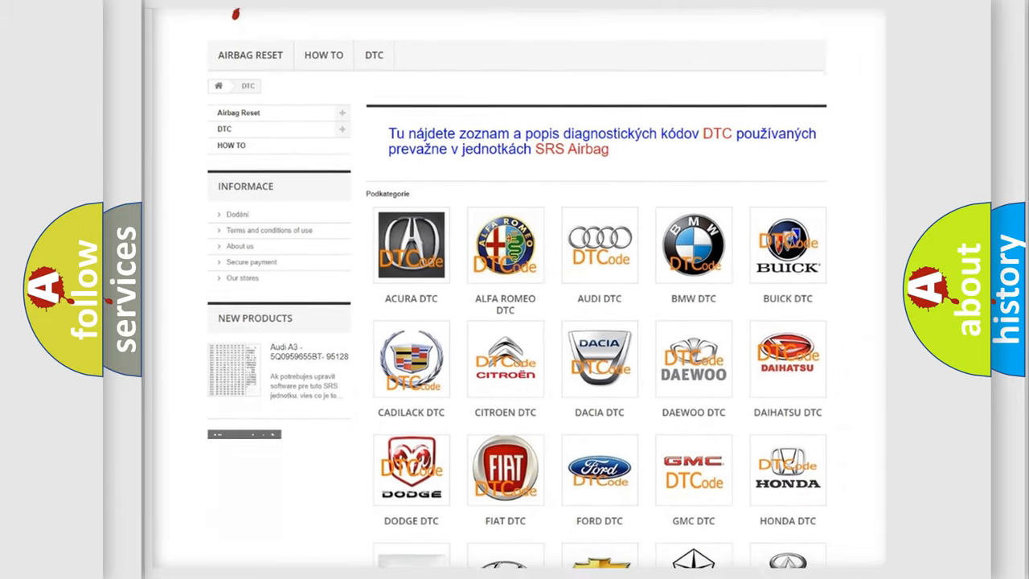
{"action": "scroll", "scroll_direction": "down", "scroll_amount": 3}
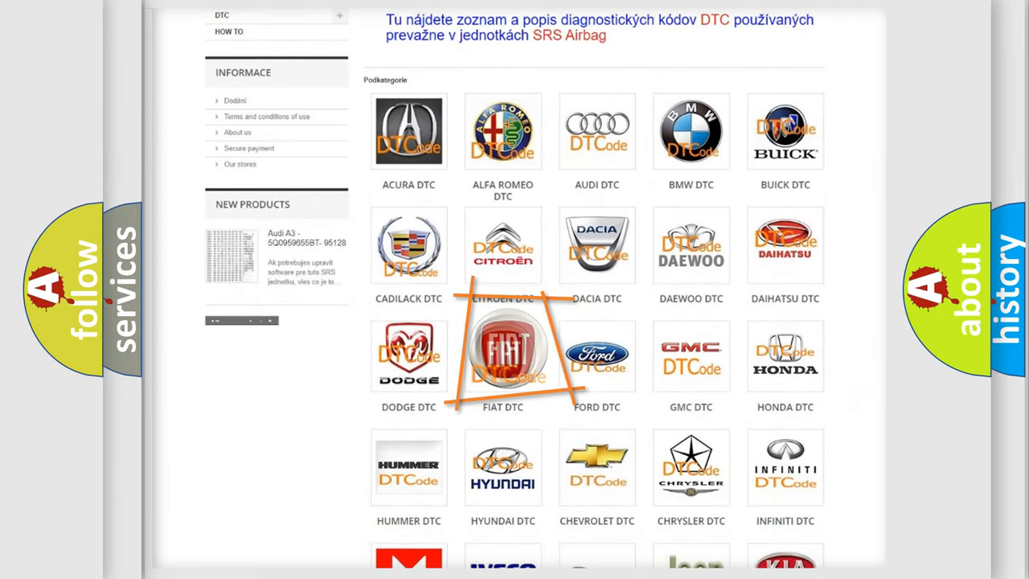